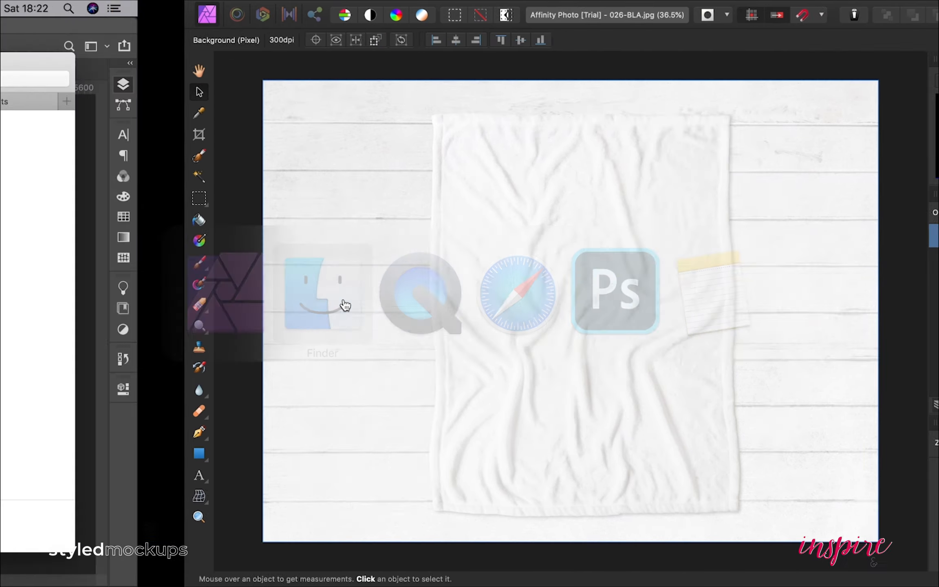
Place the 'I Love Cats' cat doodle card onto the blanket document as a layer
left_click(322, 294)
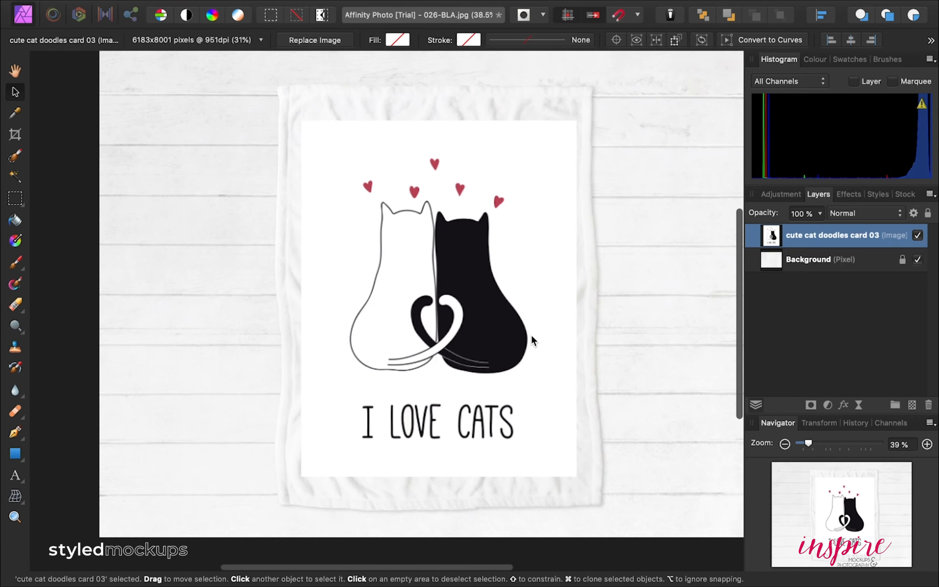
left_click(821, 259)
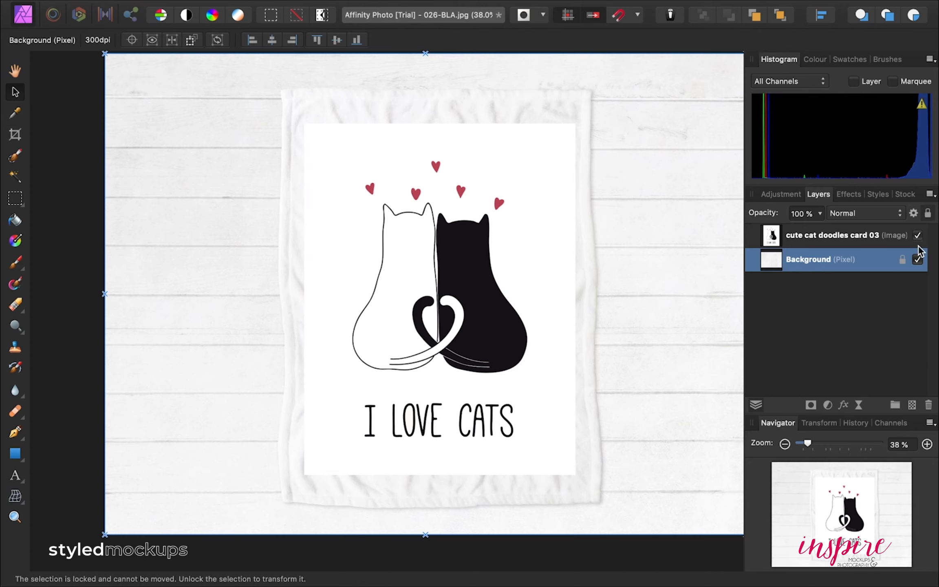
Set the cat design layer's blend mode to Multiply and begin shrinking it
left_click(918, 259)
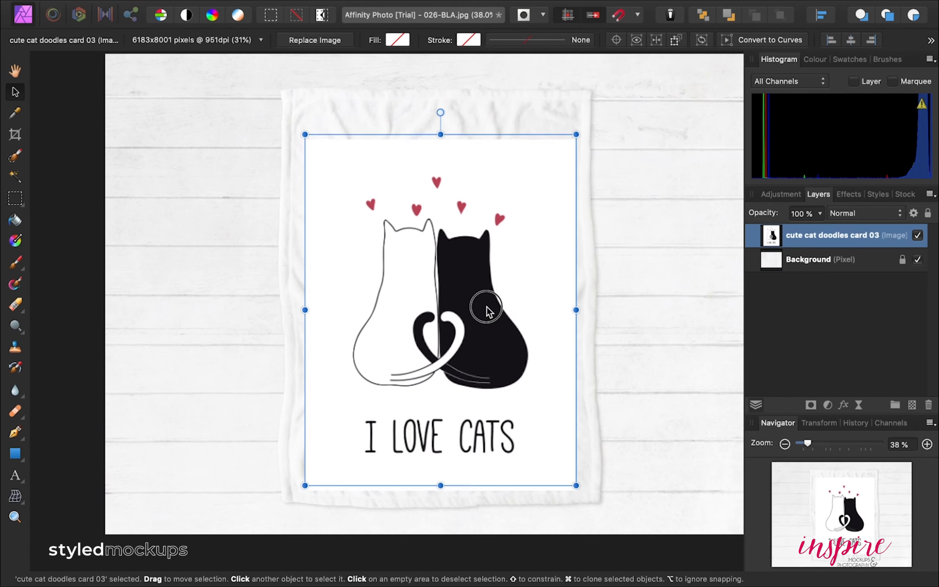
left_click(862, 213)
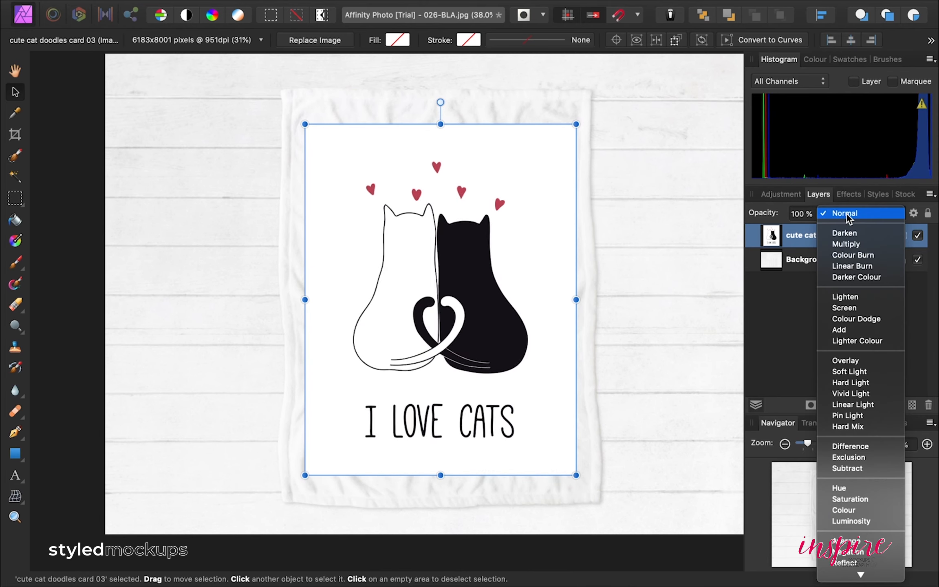
left_click(845, 243)
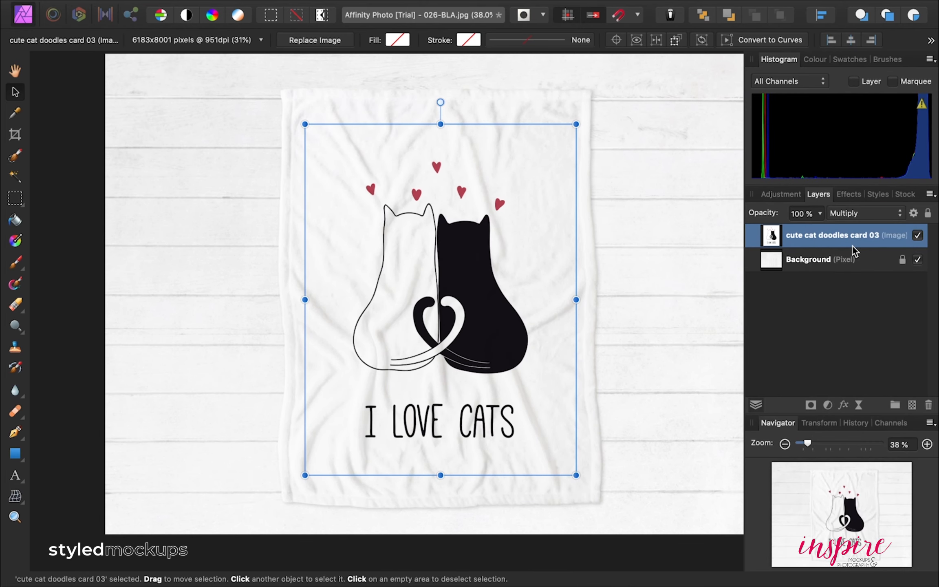
left_click(820, 259)
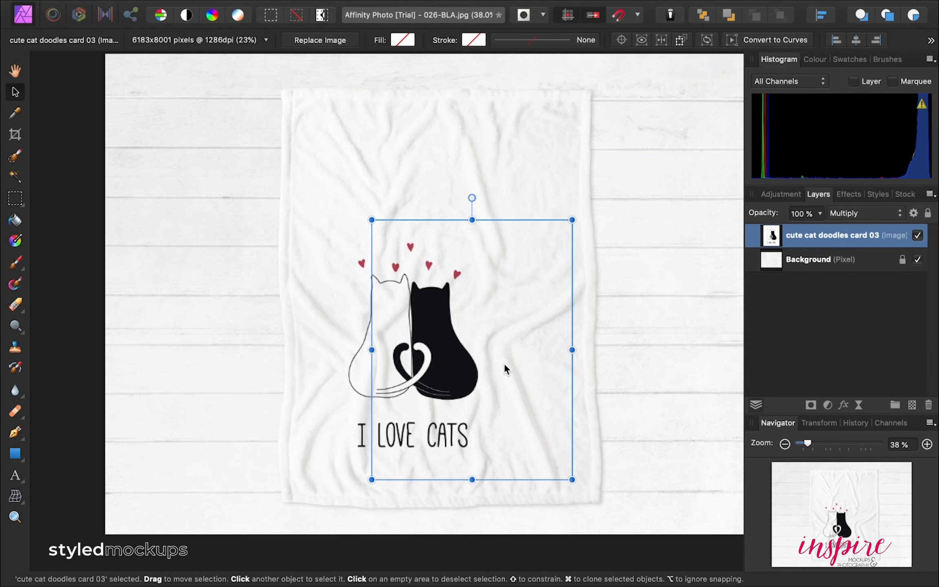
Move the shrunken cat design to the blanket's bottom-right corner and deselect it
left_click_drag(371, 220, 477, 362)
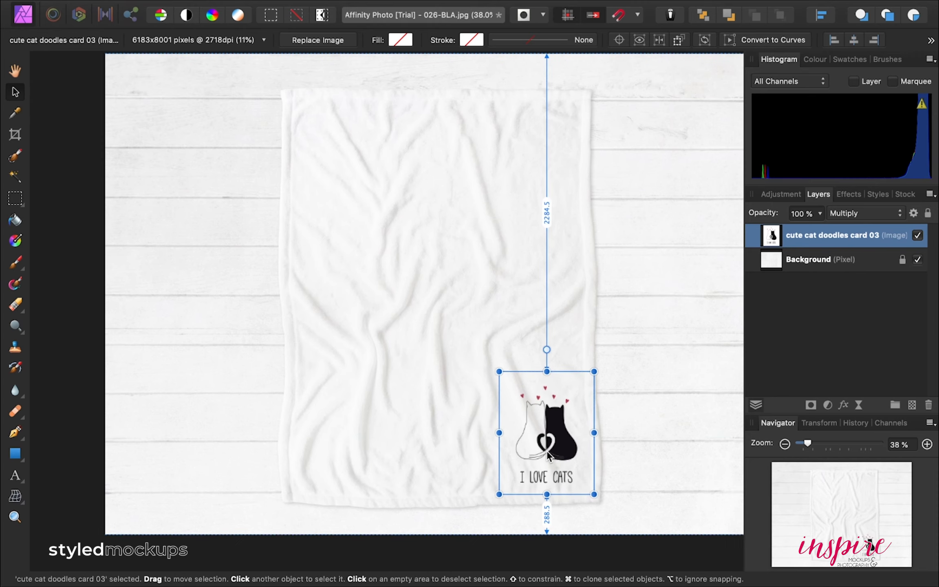
left_click(606, 344)
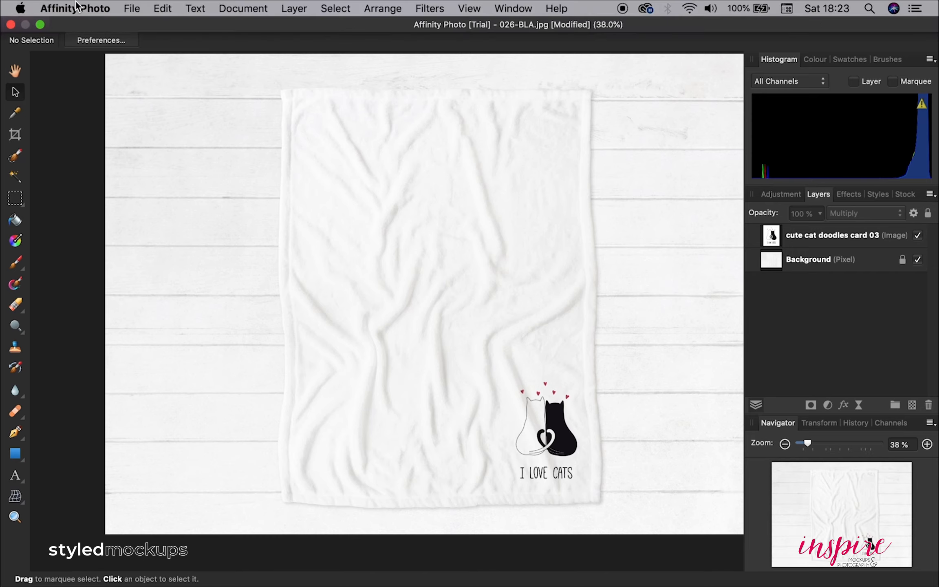
Save the mockup as 026-BLA on the Desktop
left_click(131, 9)
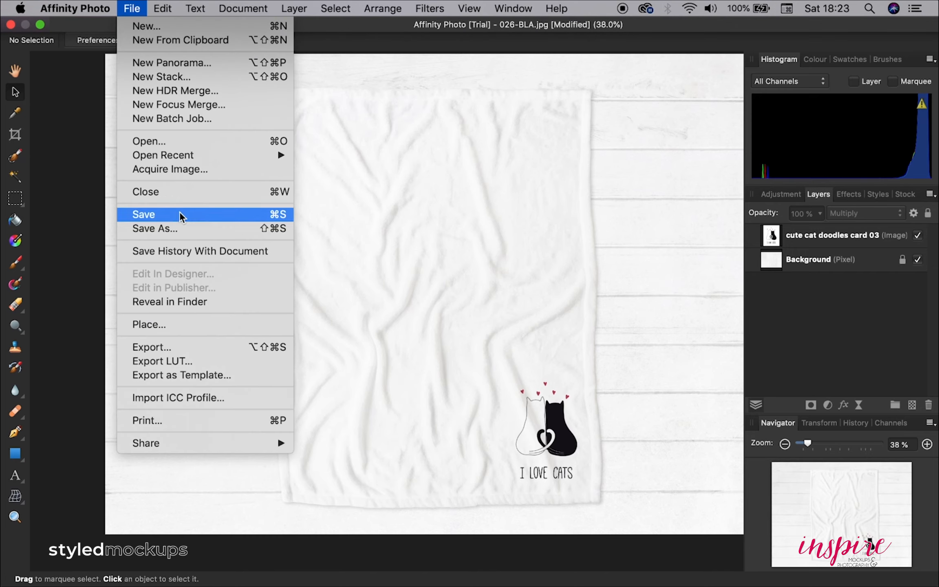
left_click(144, 214)
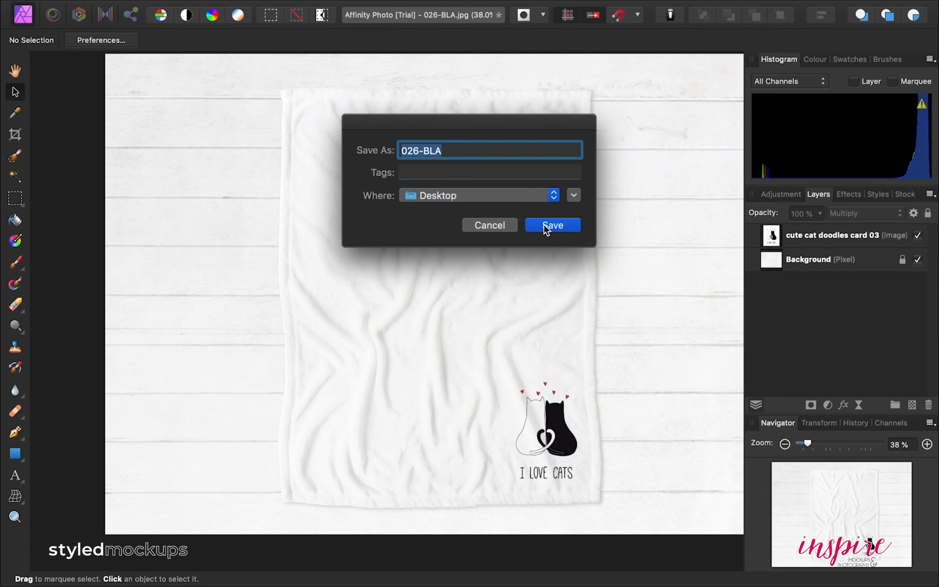
left_click(551, 225)
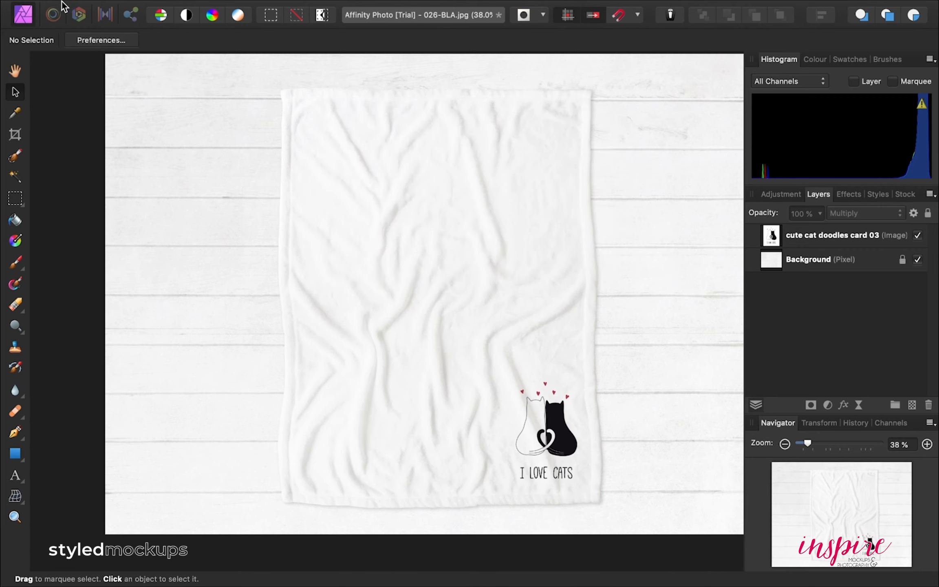
Export the document as JPEG with the Best quality preset
left_click(132, 9)
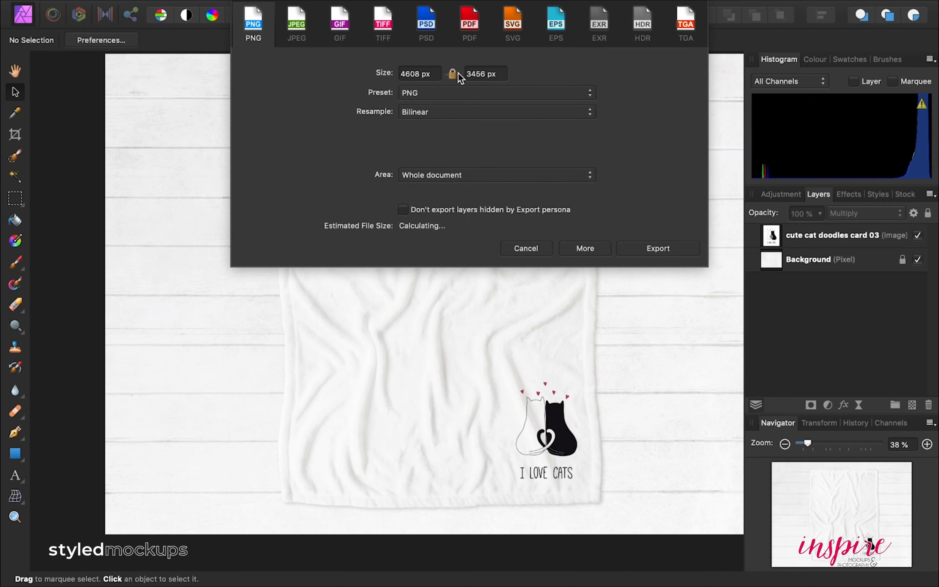
mouse_move(297, 24)
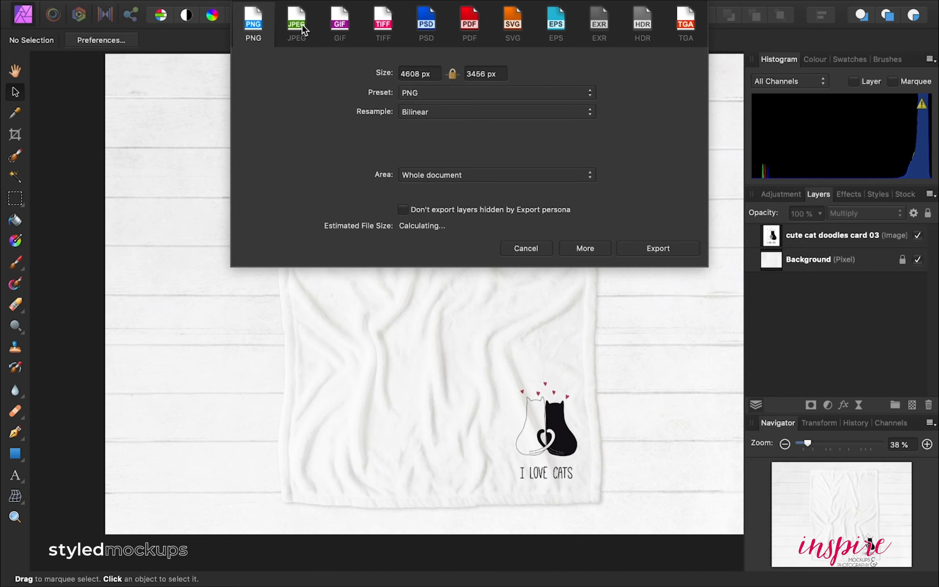
left_click(382, 23)
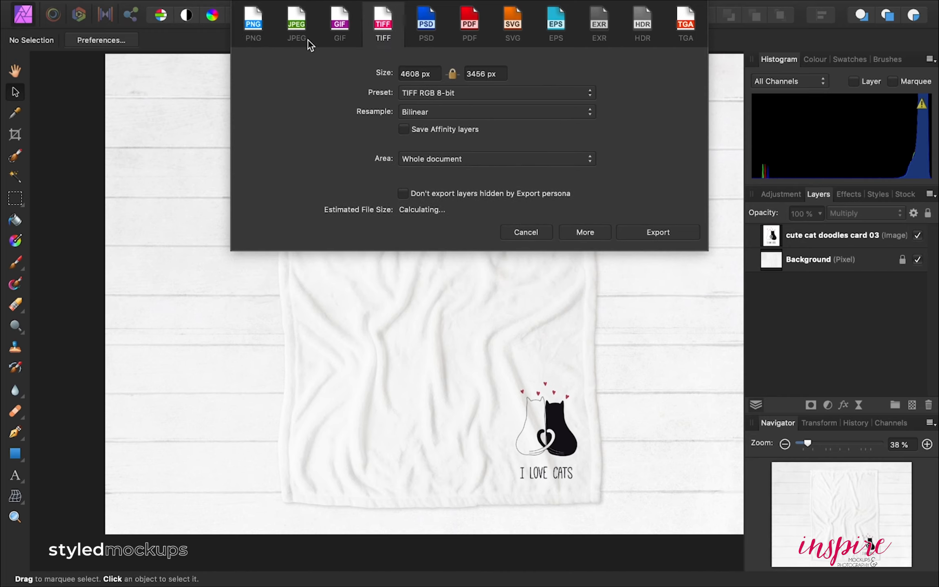
left_click(295, 24)
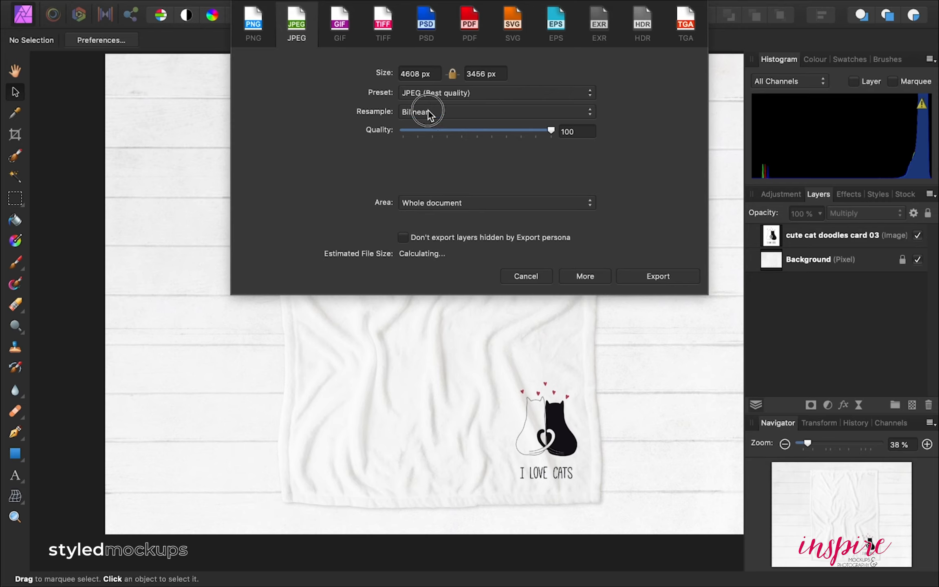
mouse_move(431, 232)
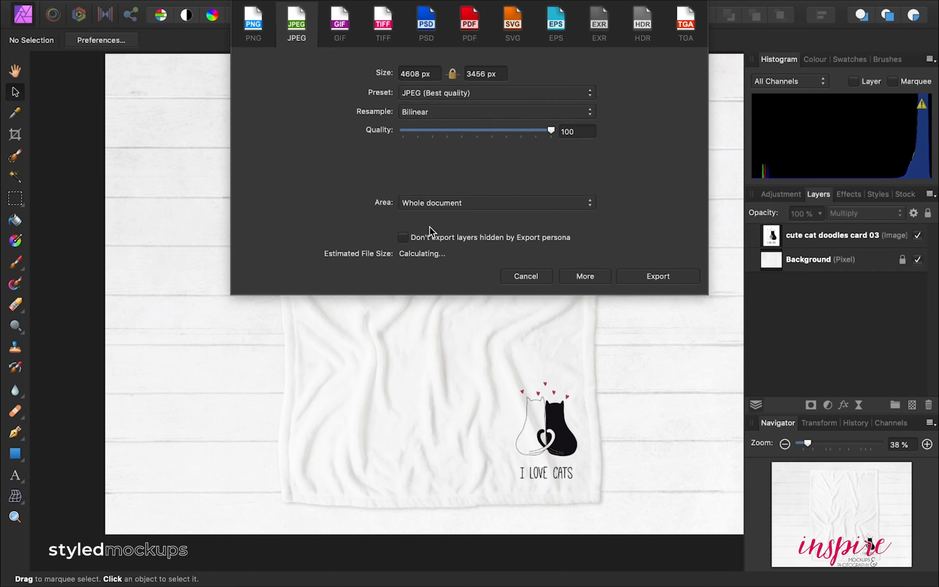
left_click(656, 276)
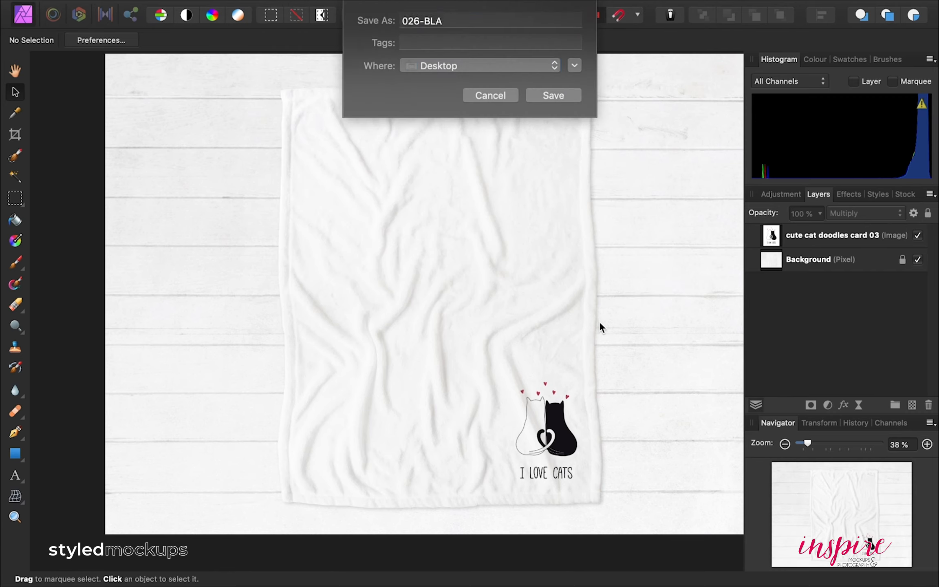
Save the JPEG export as 026-BLA-2 in the Styled Mockups folder
left_click(488, 20)
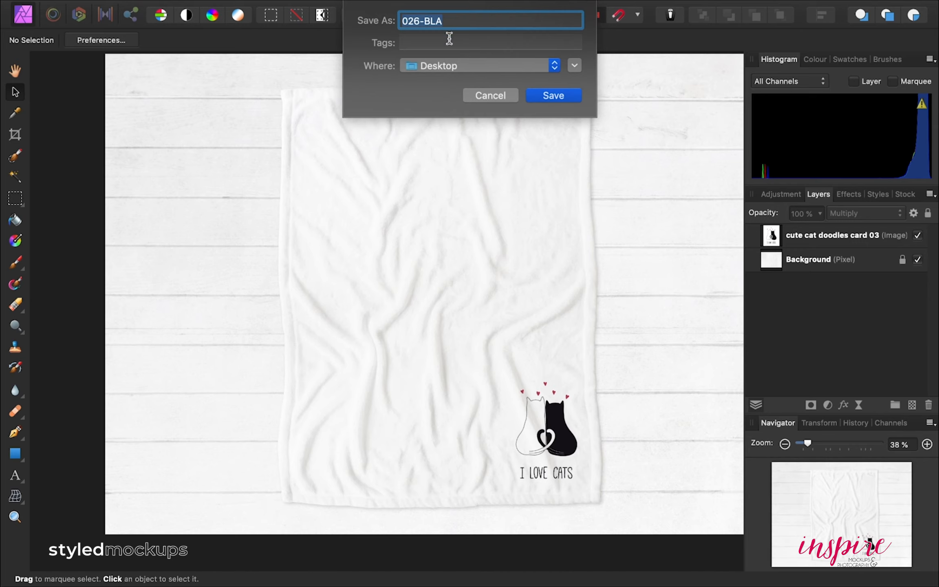
type("-2")
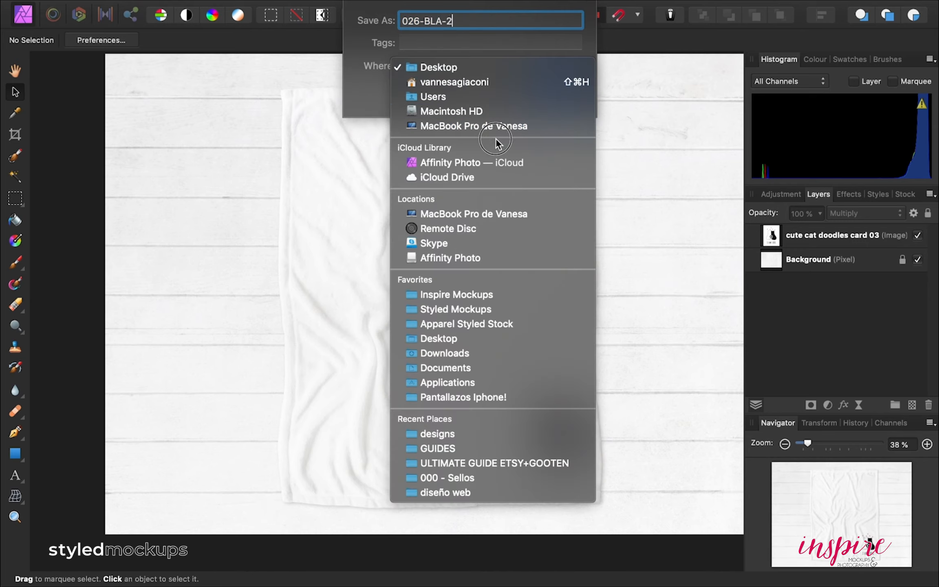
left_click(457, 309)
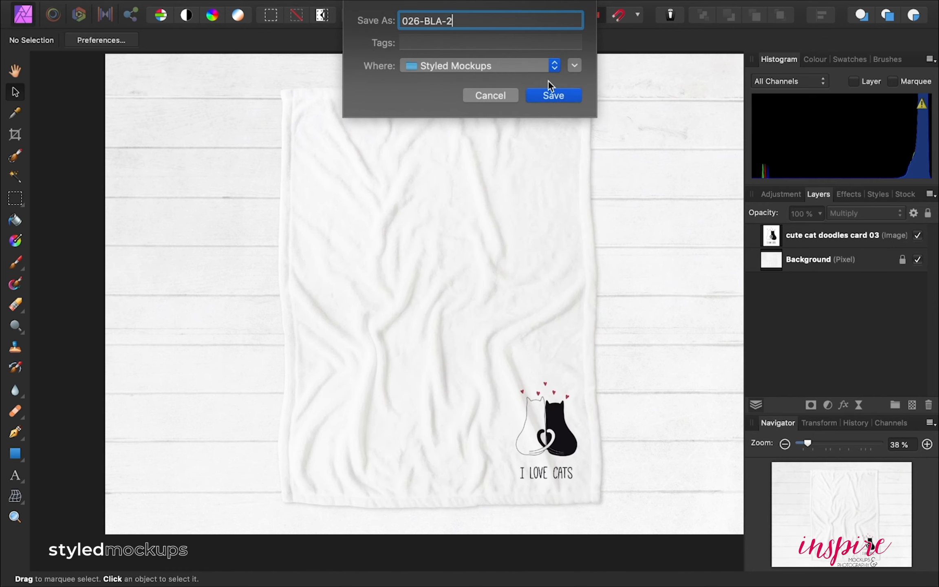
left_click(553, 96)
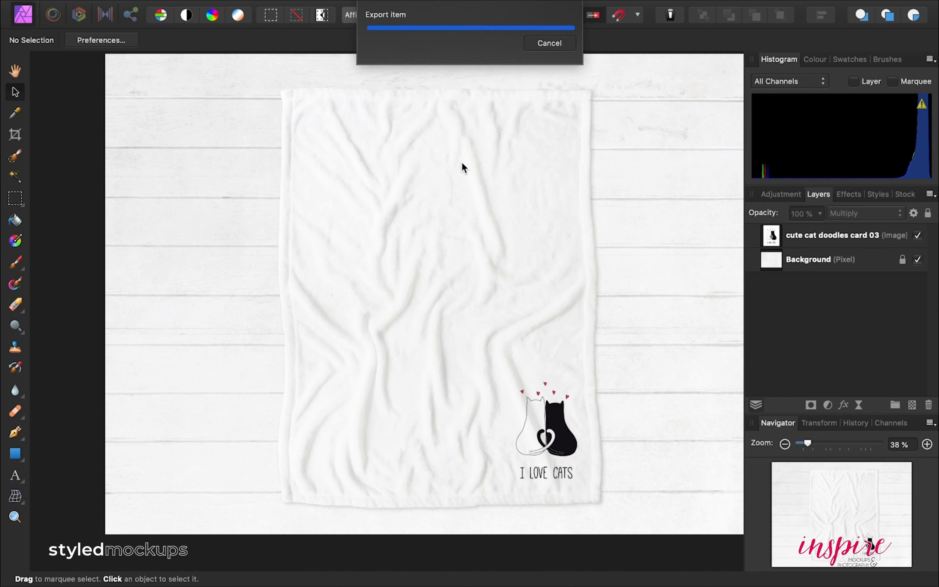